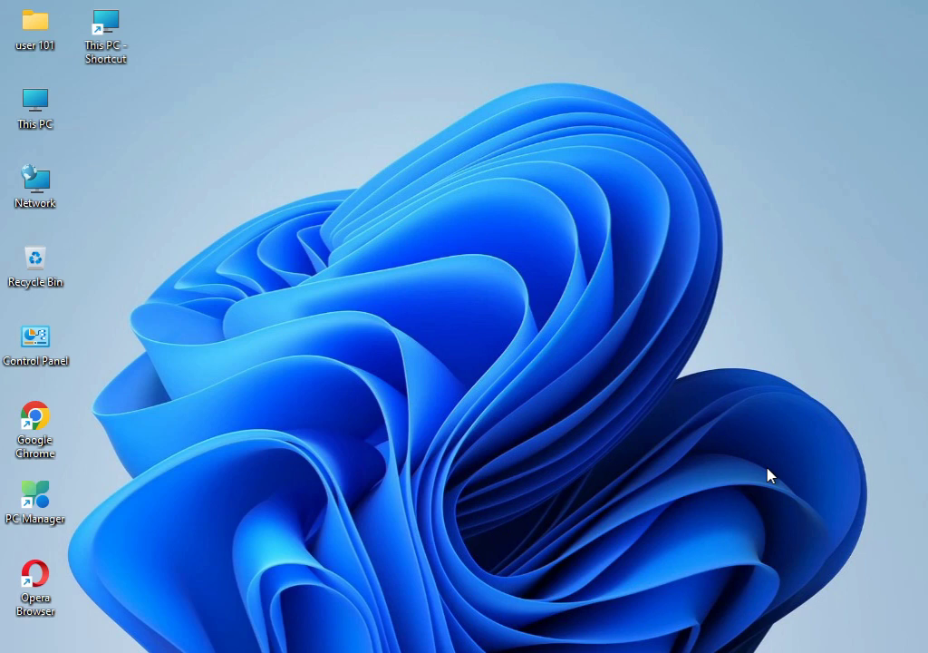
mouse_move(433, 307)
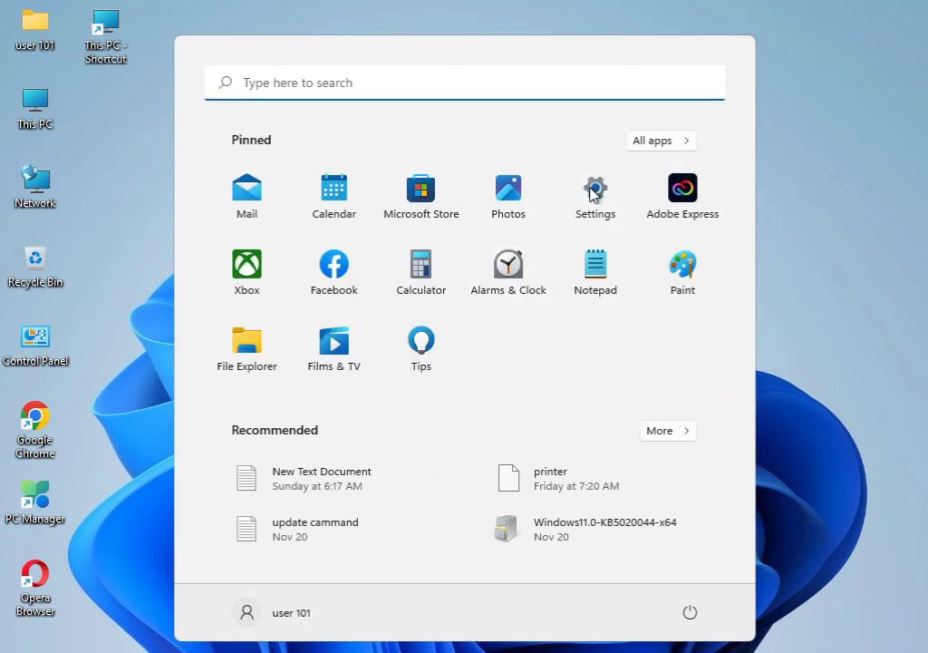
Open Settings and navigate to System > Troubleshoot > Other troubleshooters.
click(595, 191)
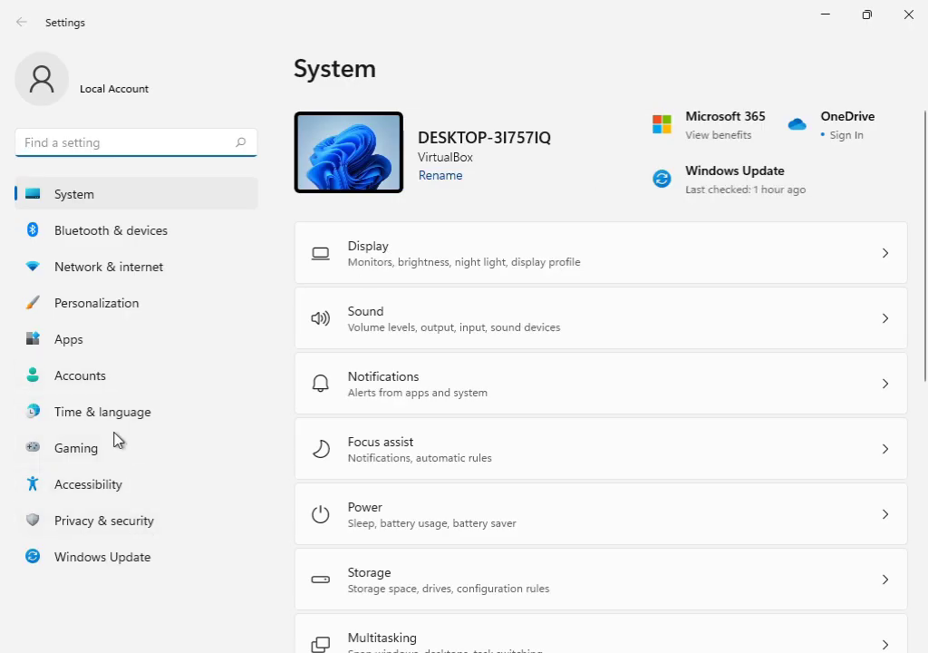
scroll(down, 3)
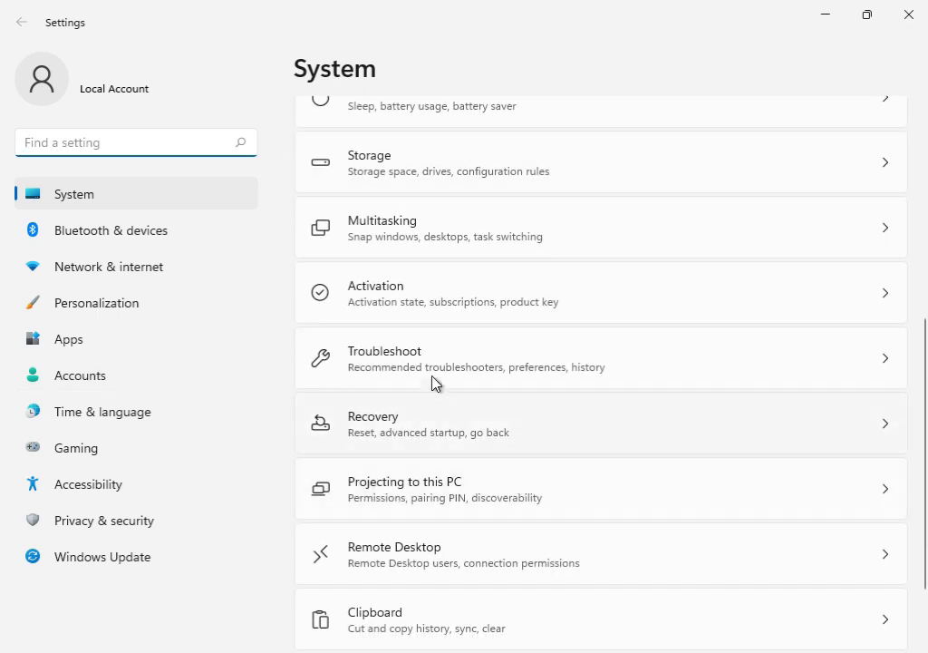
click(384, 358)
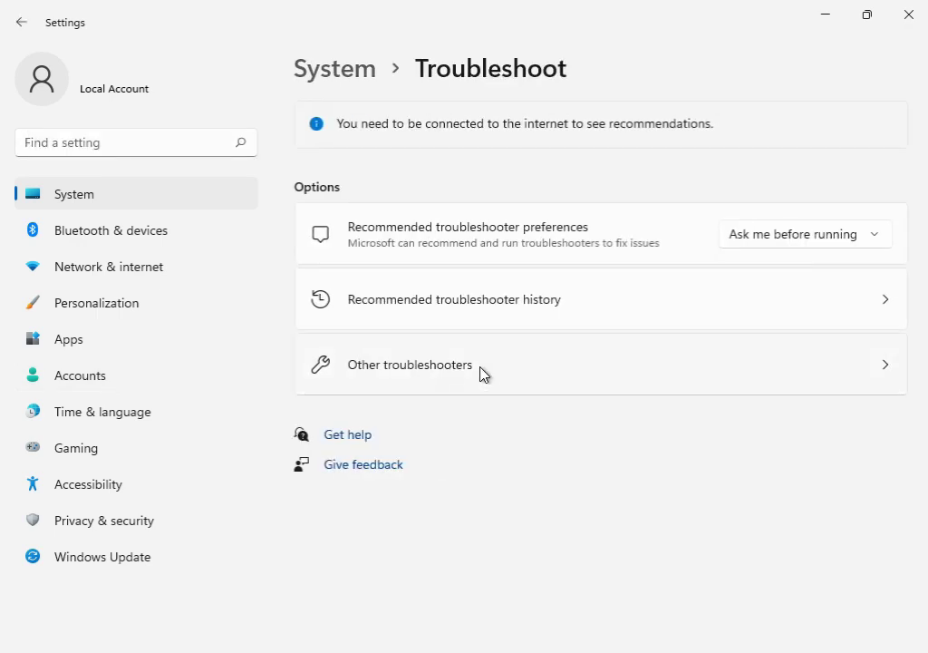
click(409, 364)
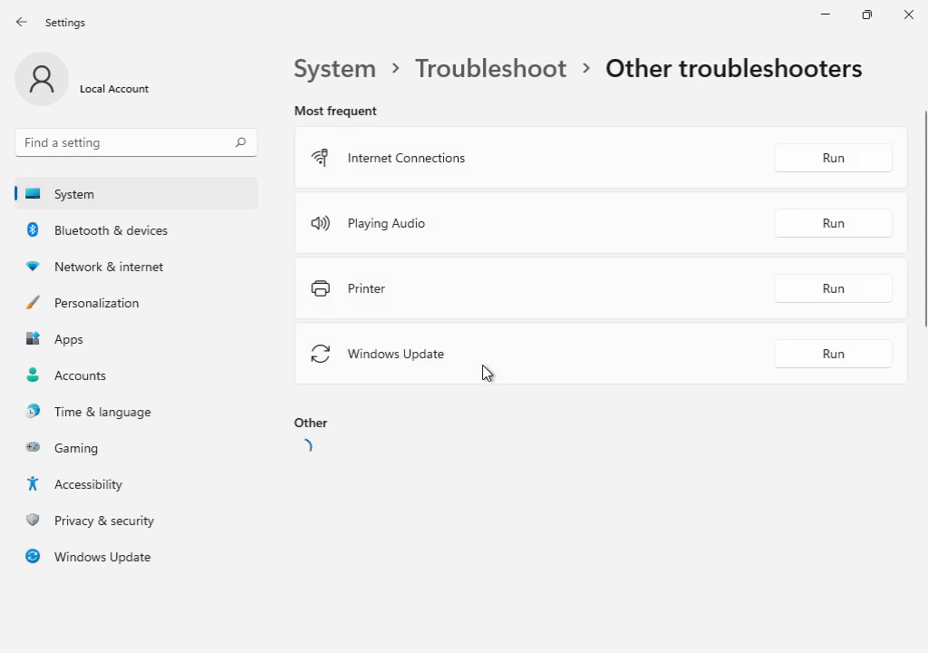
mouse_move(843, 353)
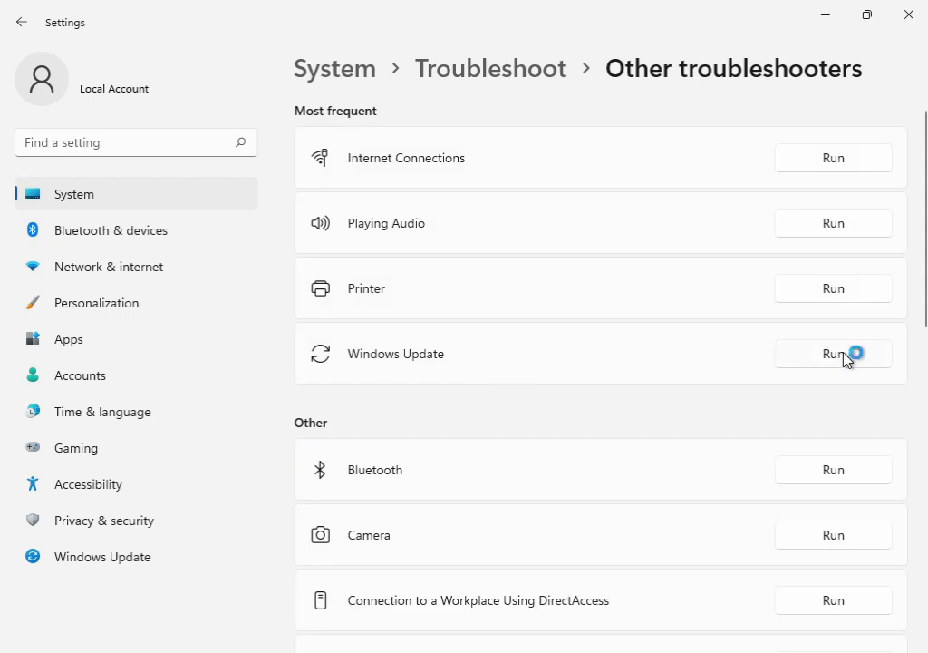
Run the Windows Update troubleshooter so it begins detecting problems.
click(832, 354)
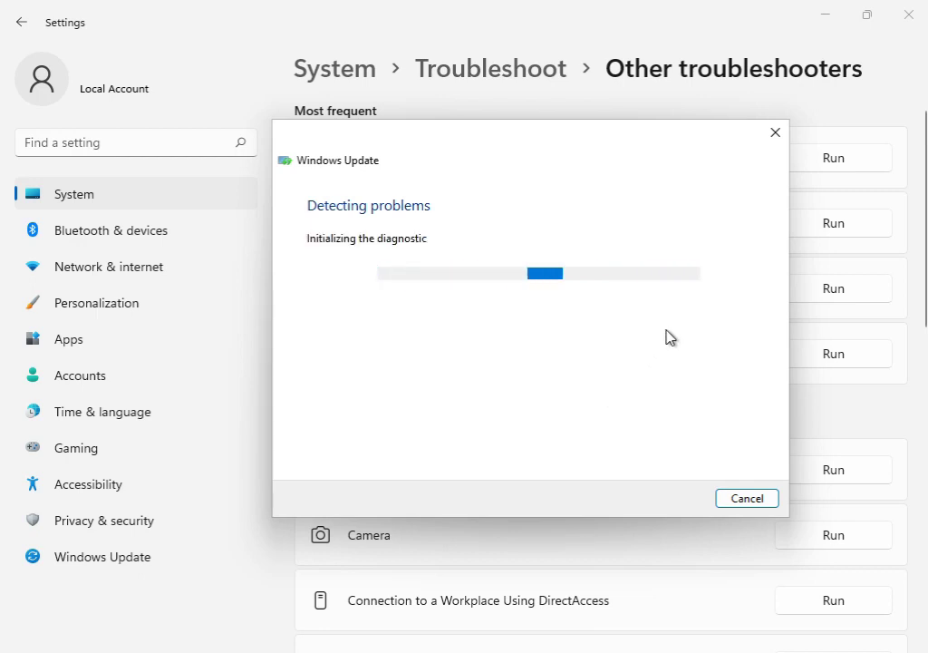
mouse_move(687, 474)
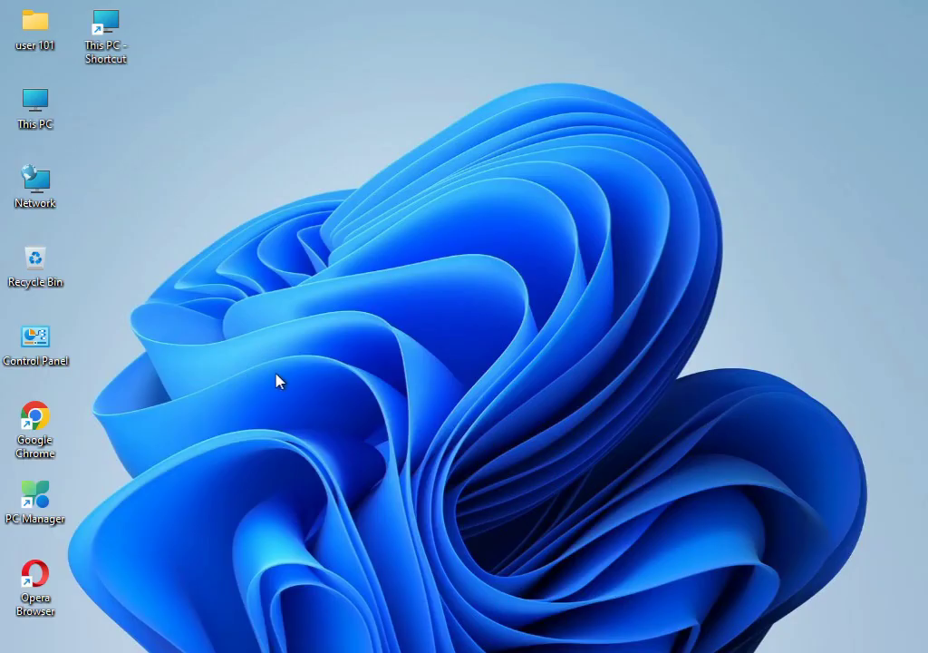
mouse_move(281, 372)
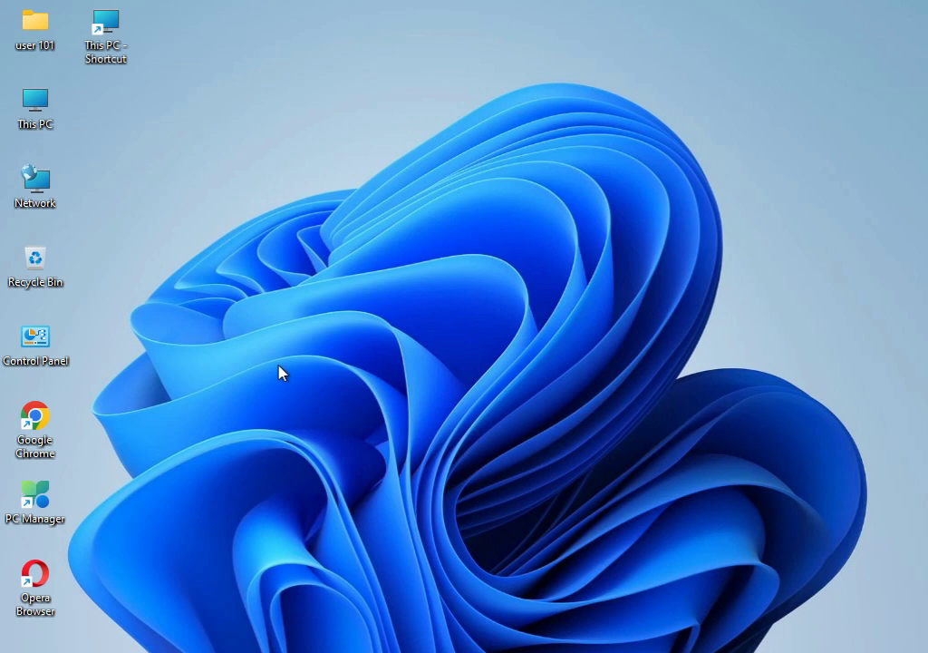
Open the %temp folder through the Run dialog.
text(msconfig)
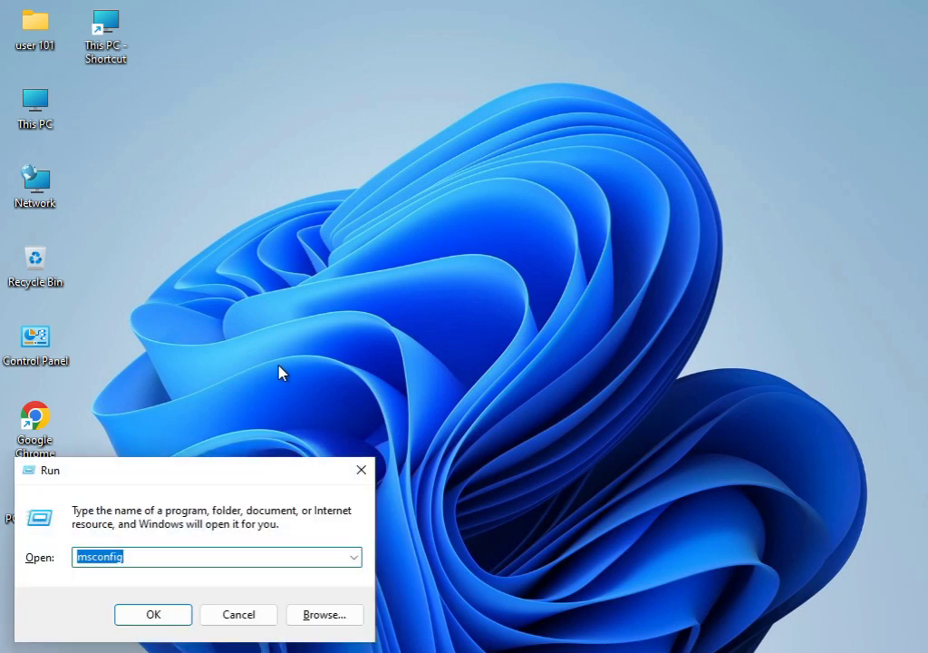
text(%temp)
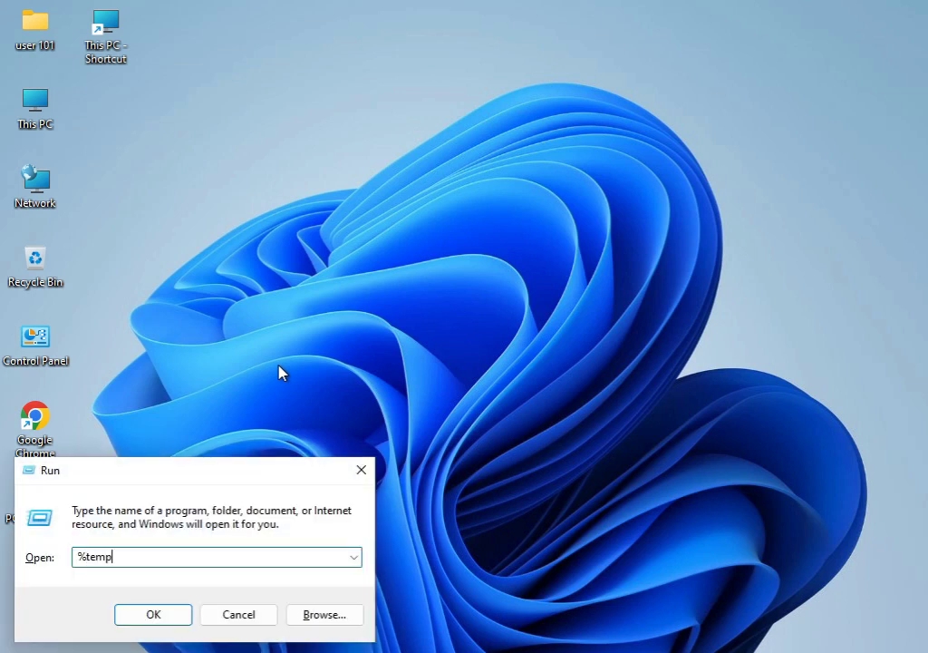
click(152, 614)
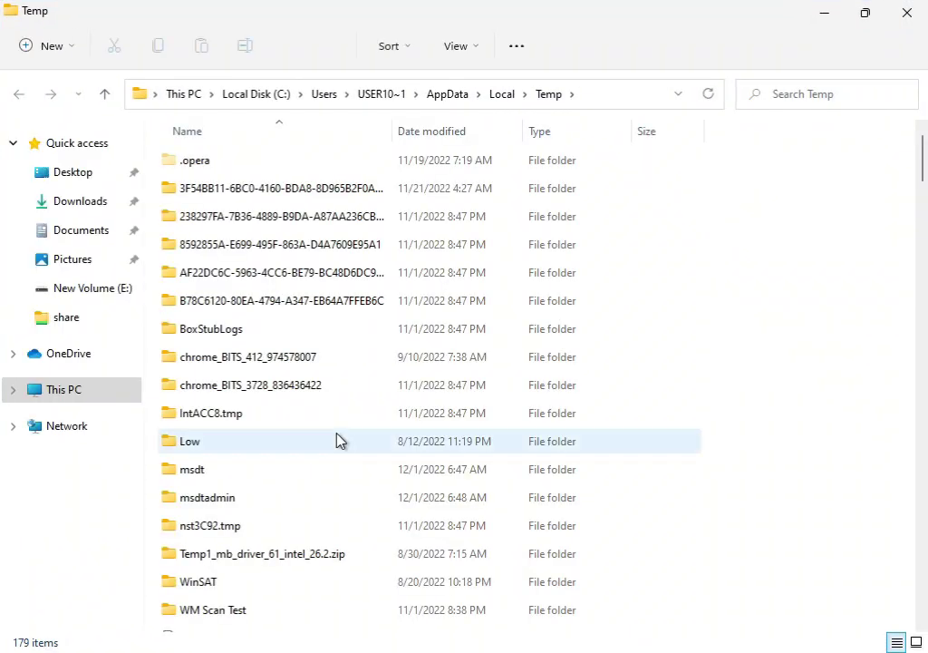
Delete all Temp folder contents, granting permission and skipping every in-use file.
key(ctrl+a)
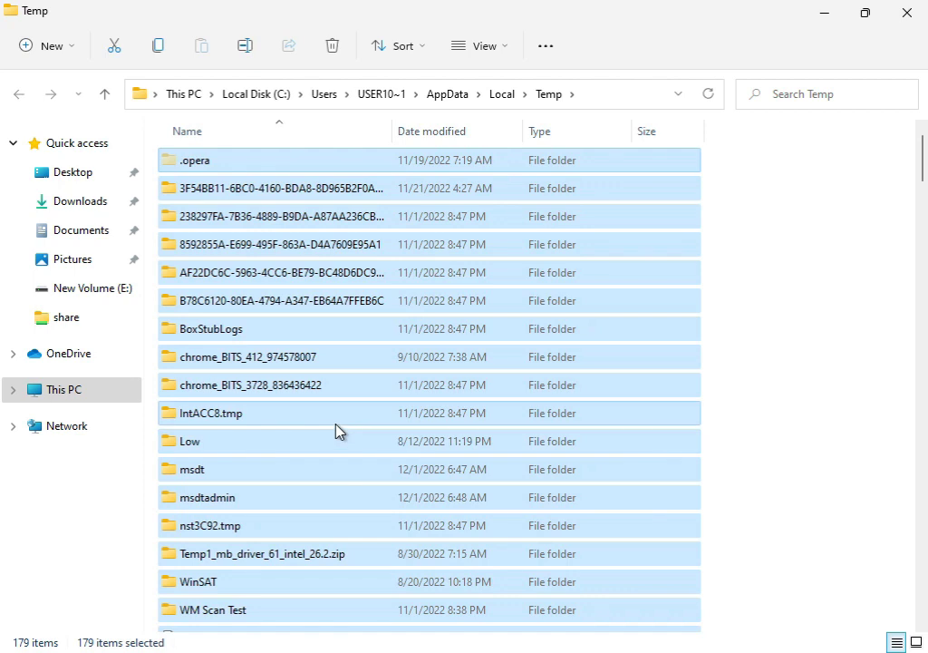
click(332, 46)
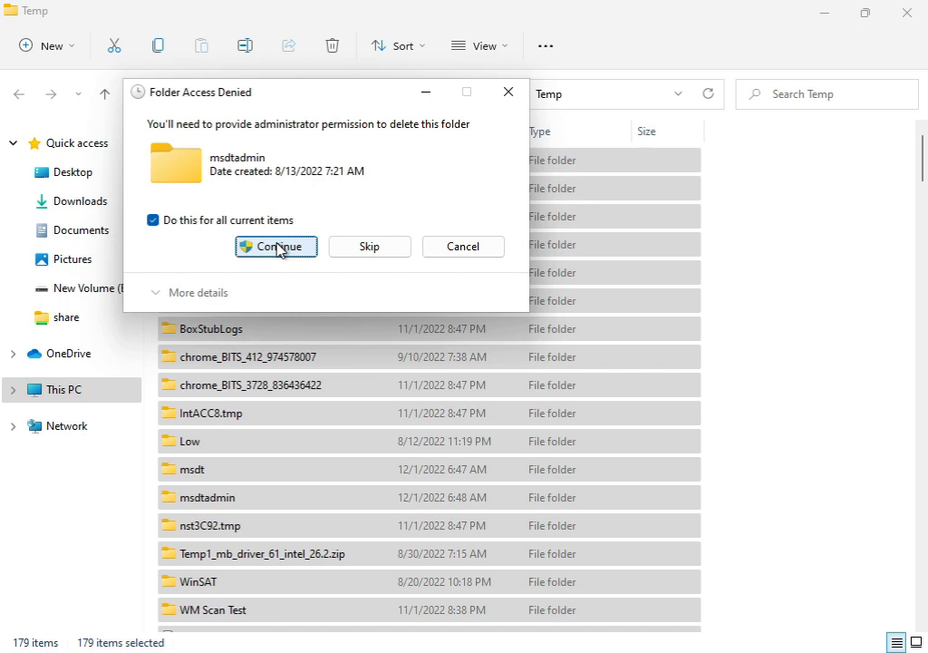
click(276, 245)
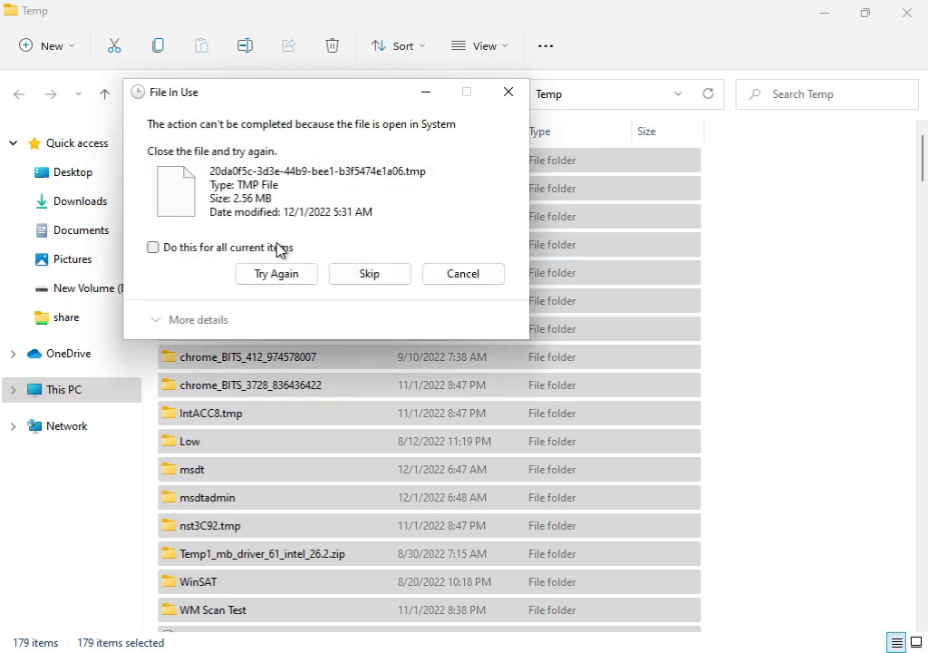
click(276, 273)
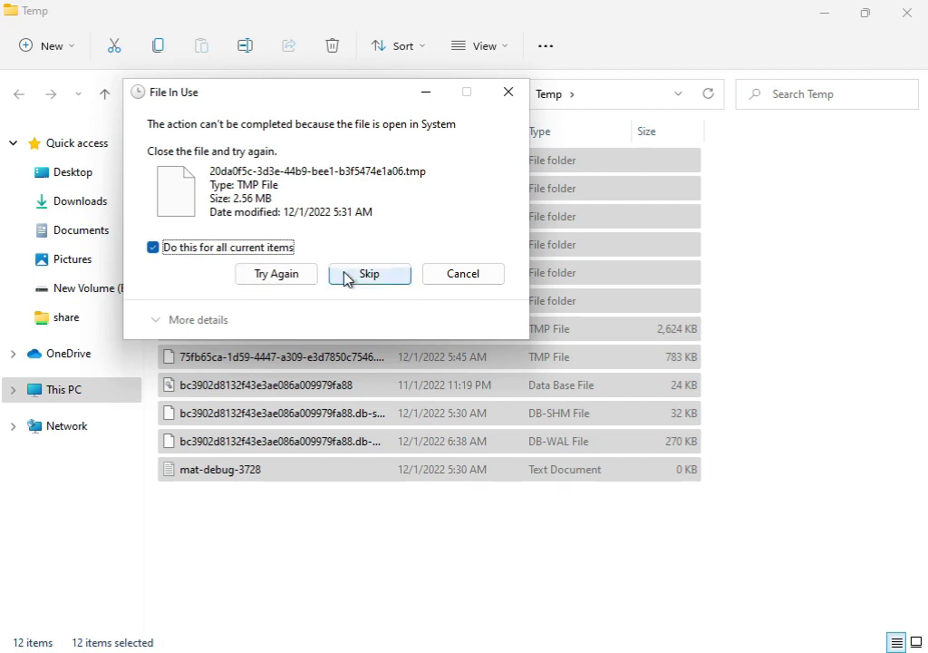
click(369, 272)
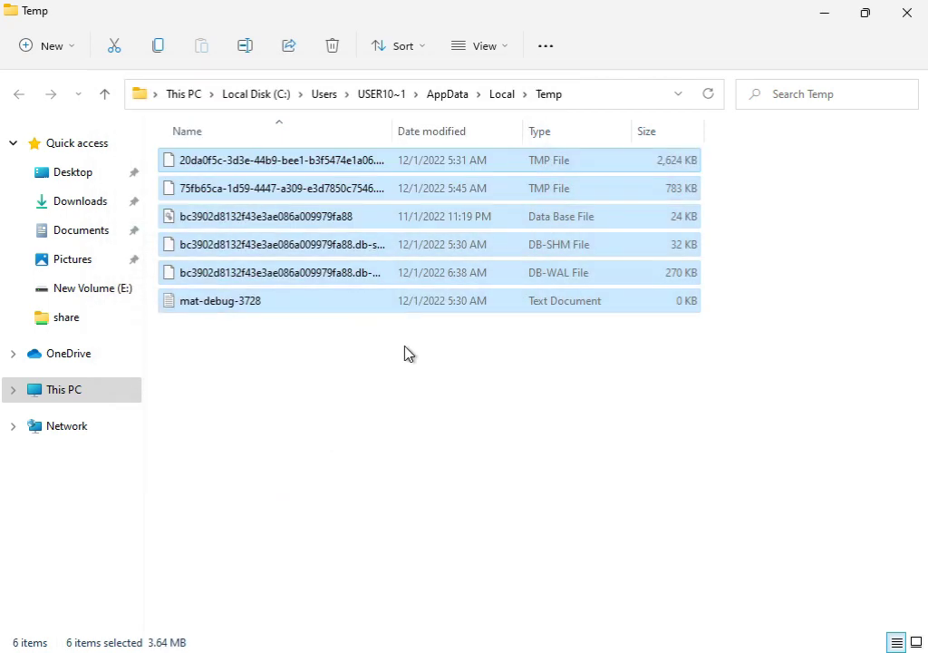
mouse_move(906, 14)
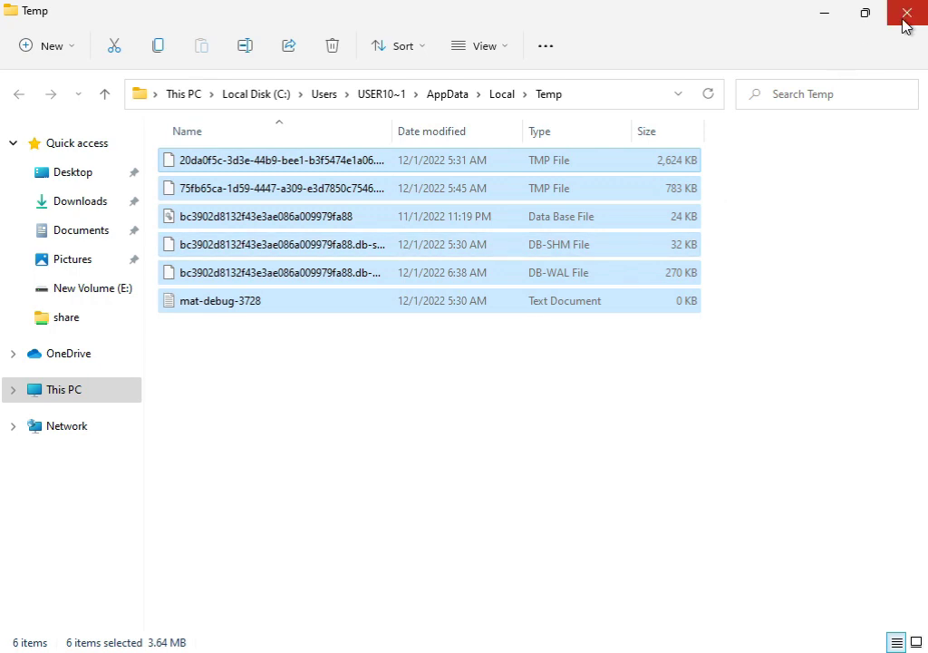
Close Temp, open This PC and bring up Local Disk (C:)'s context menu.
click(906, 12)
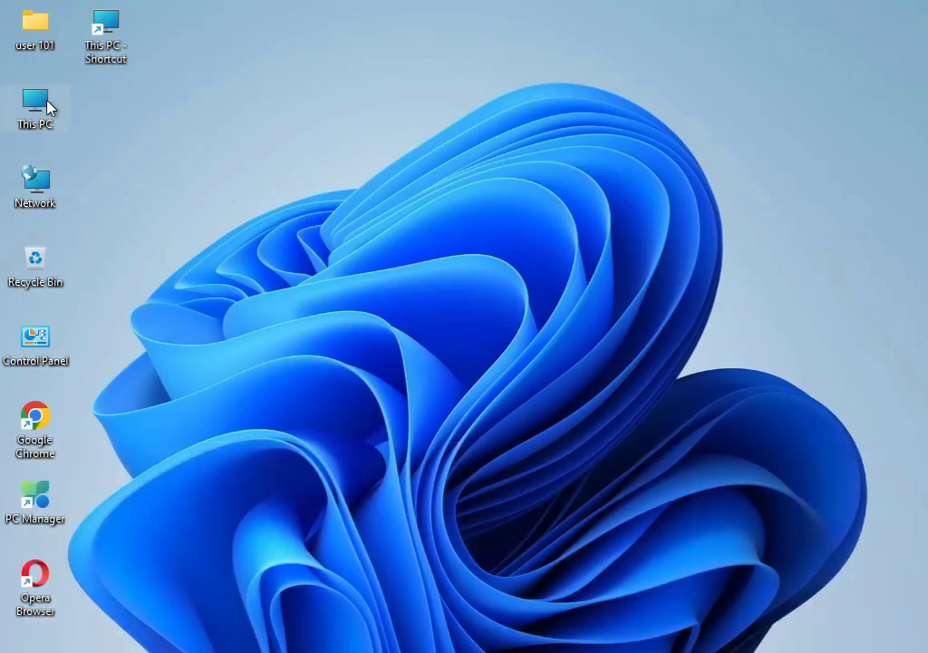
double_click(35, 107)
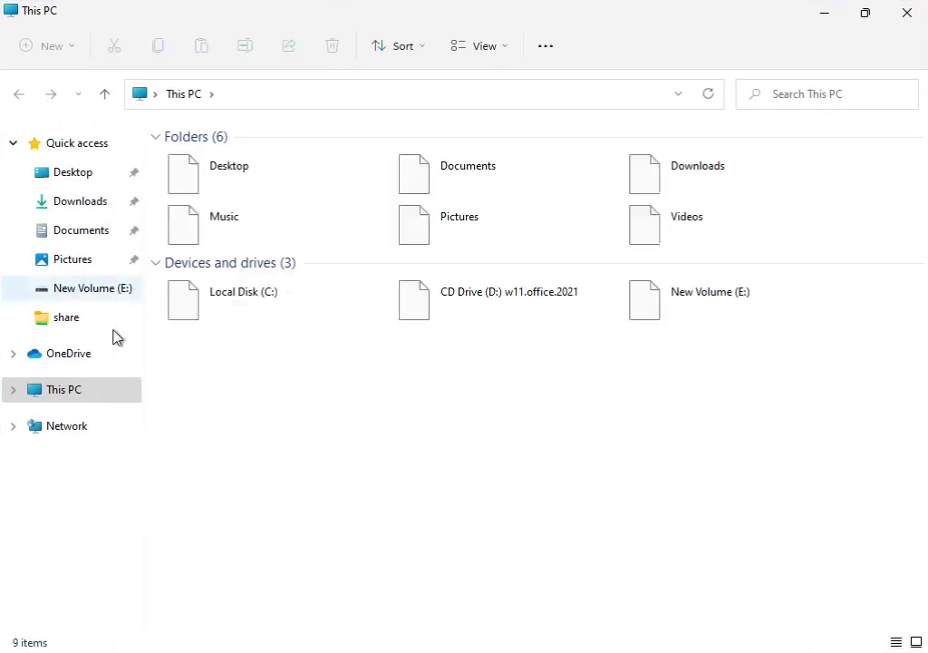
click(243, 291)
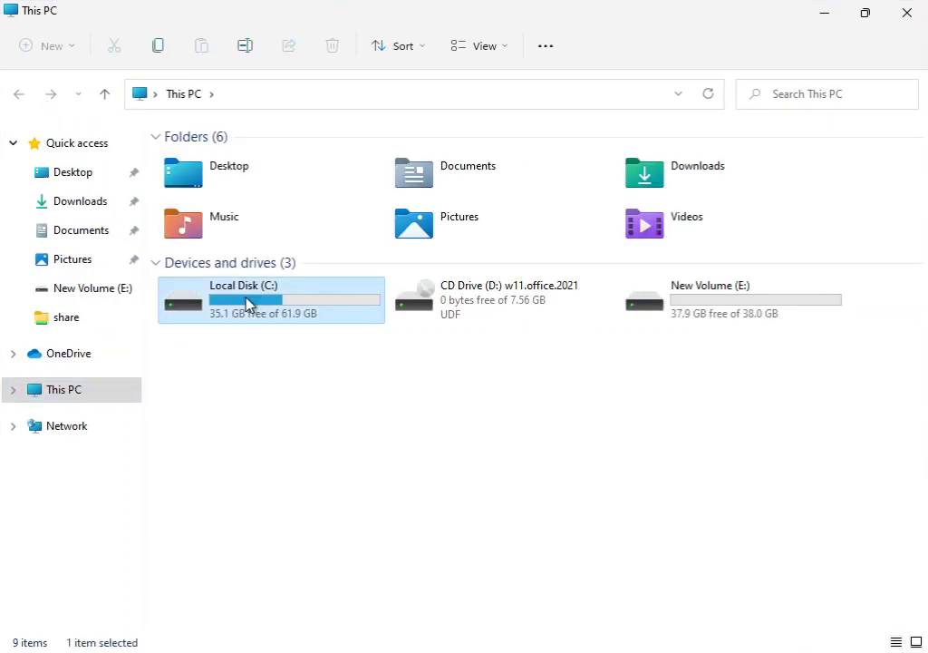
right_click(244, 304)
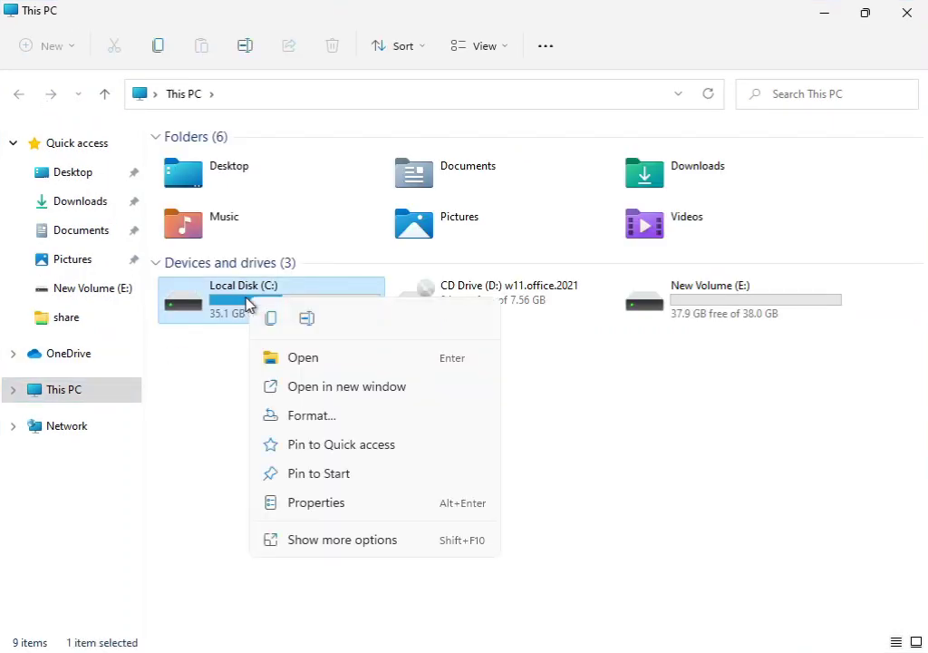
mouse_move(343, 540)
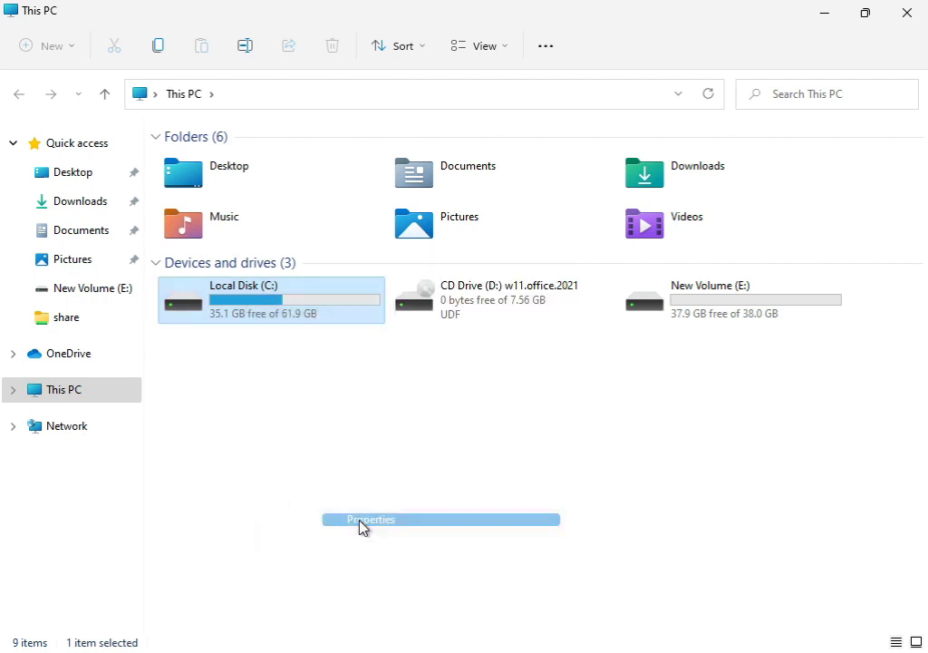
Launch Disk Cleanup for C:, tick Windows error reports, and clean up system files.
click(367, 518)
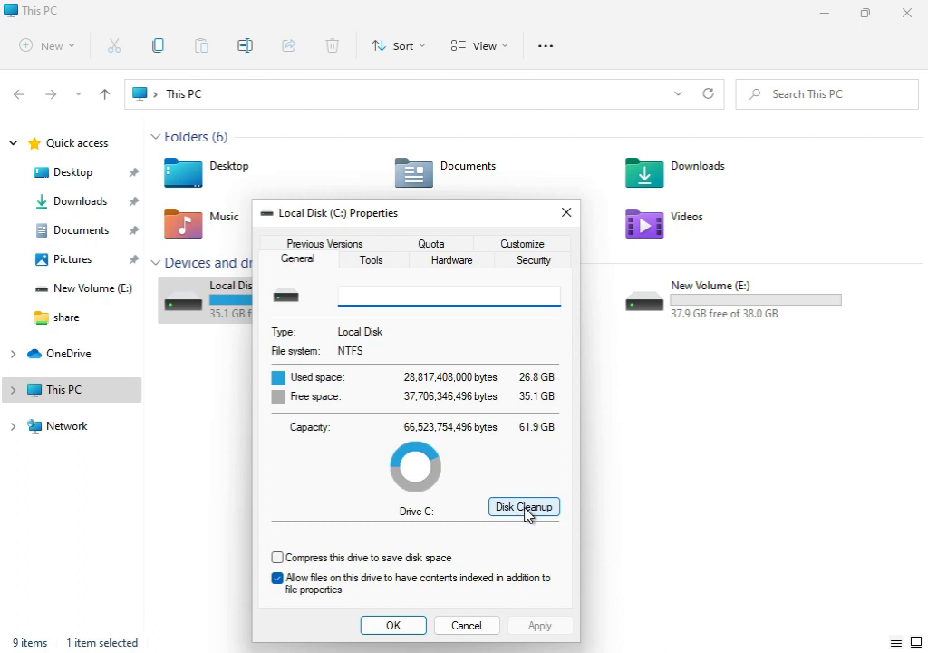
click(524, 506)
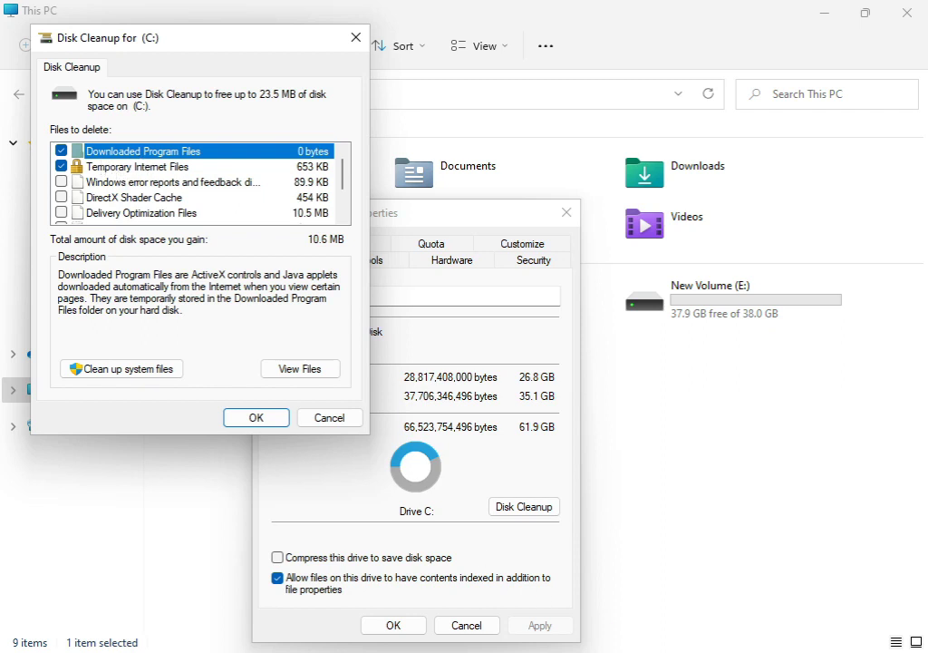
mouse_move(118, 167)
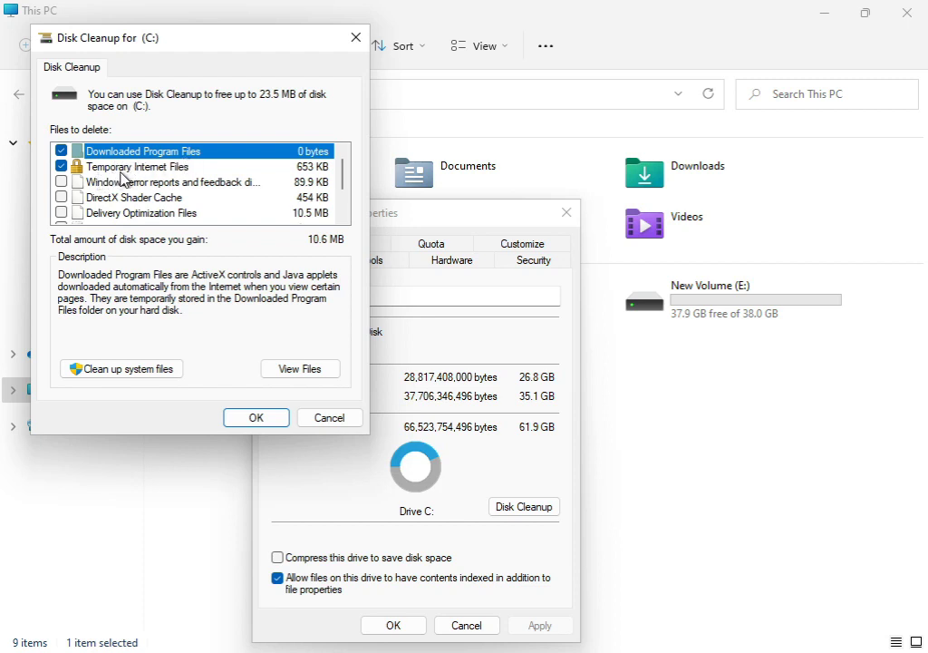
mouse_move(99, 186)
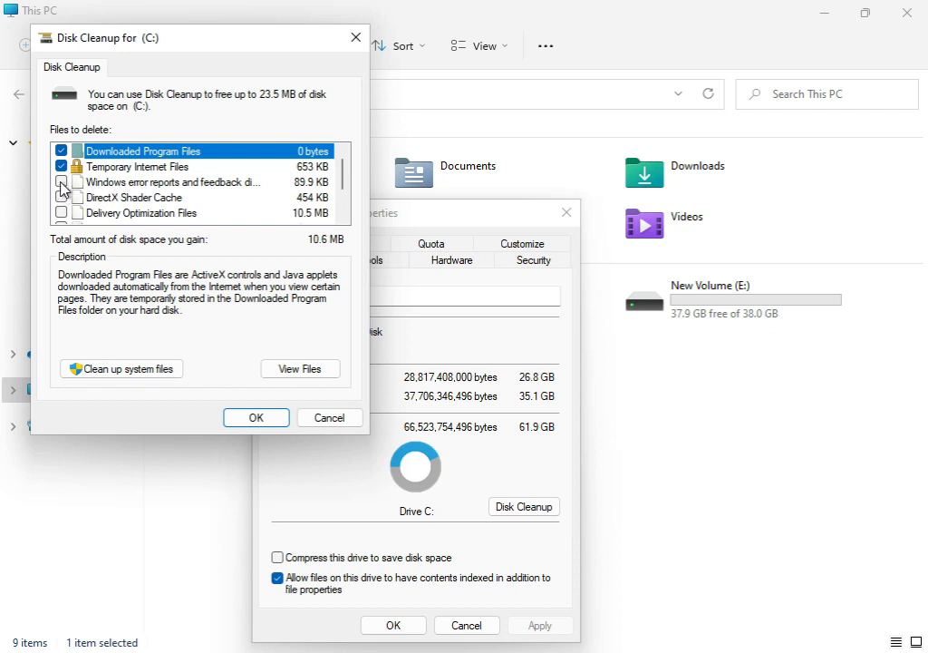
click(62, 182)
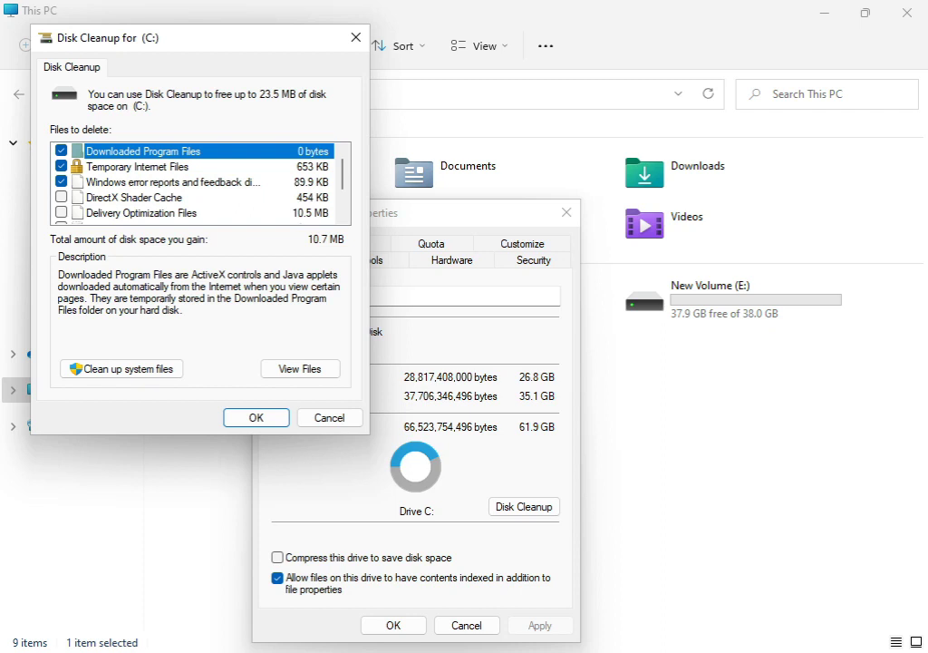
mouse_move(140, 428)
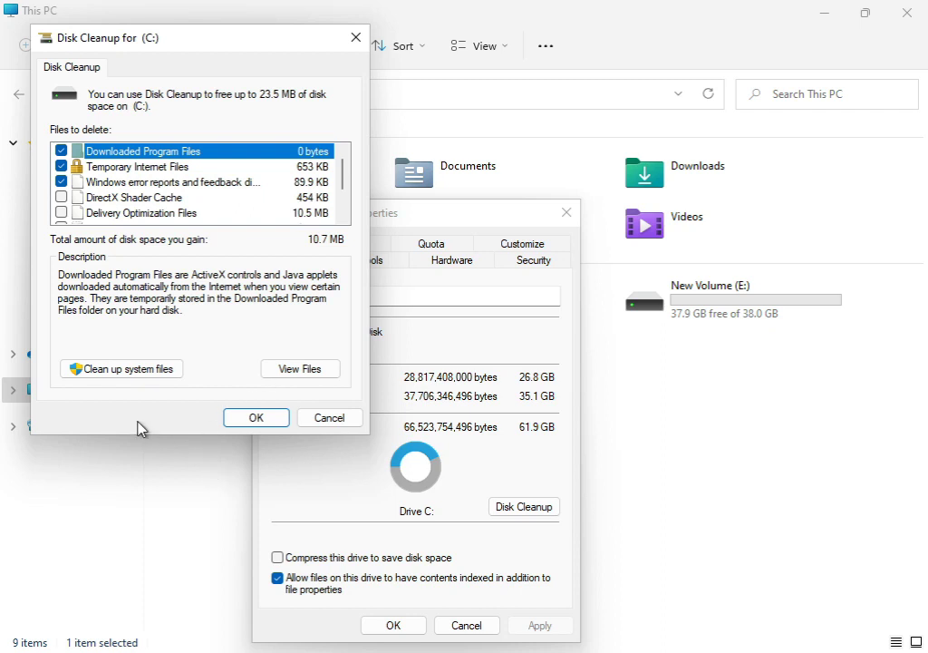
click(330, 417)
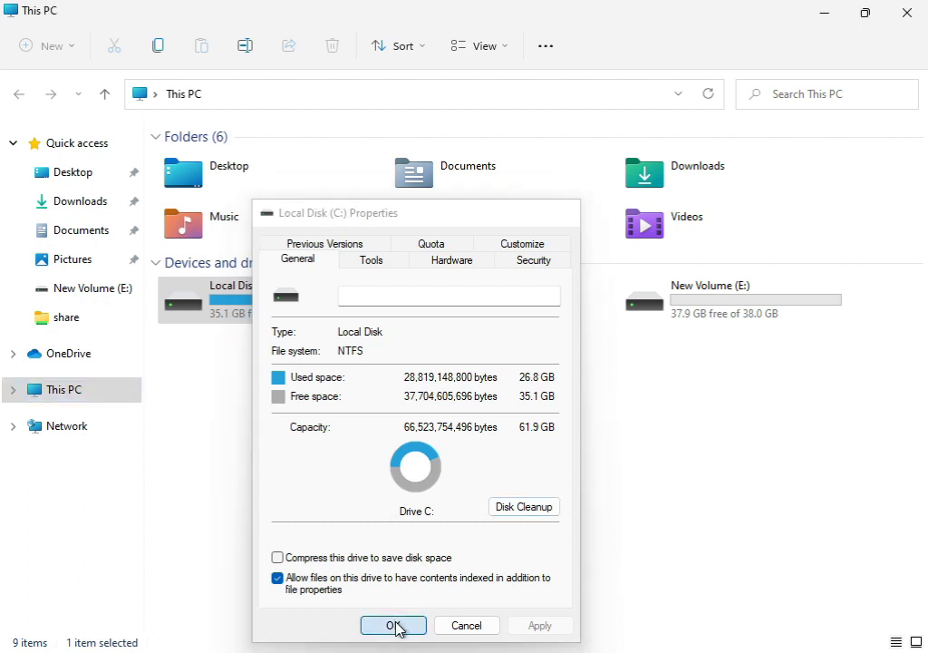
Close C: Properties, then confirm OK and Delete Files in Disk Cleanup.
click(392, 626)
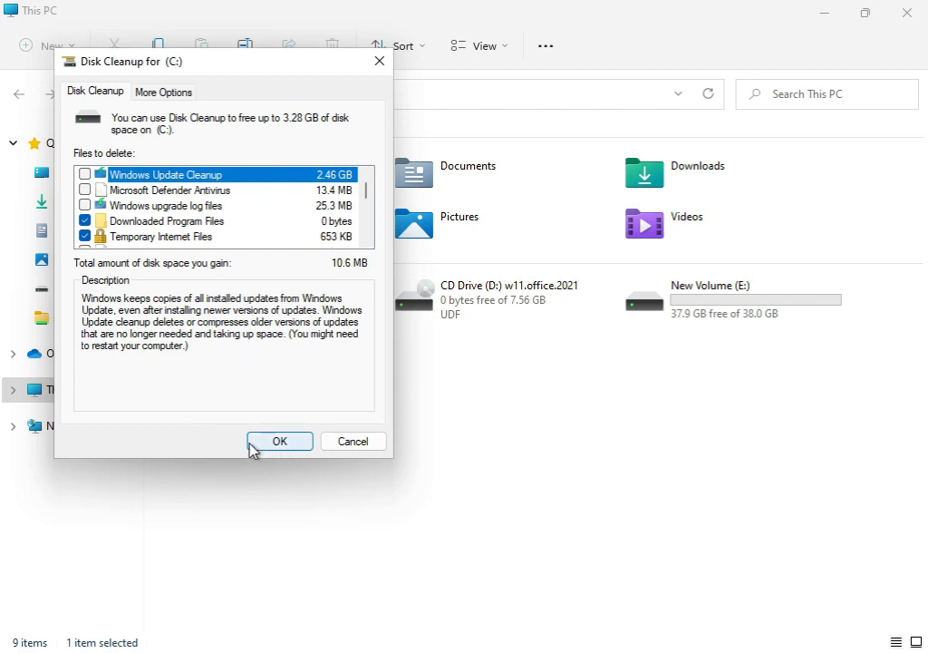
click(279, 441)
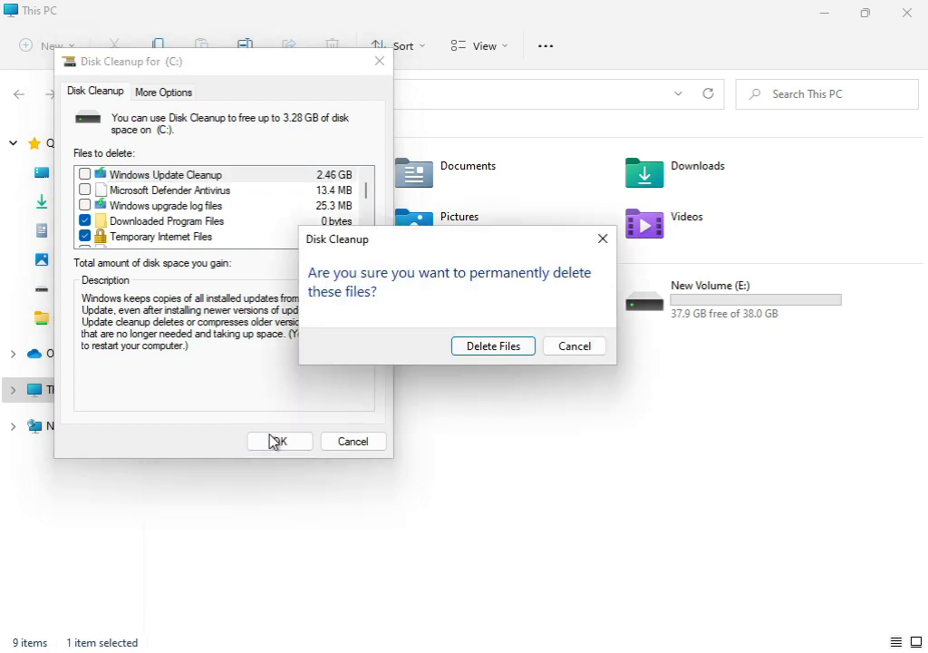
click(493, 346)
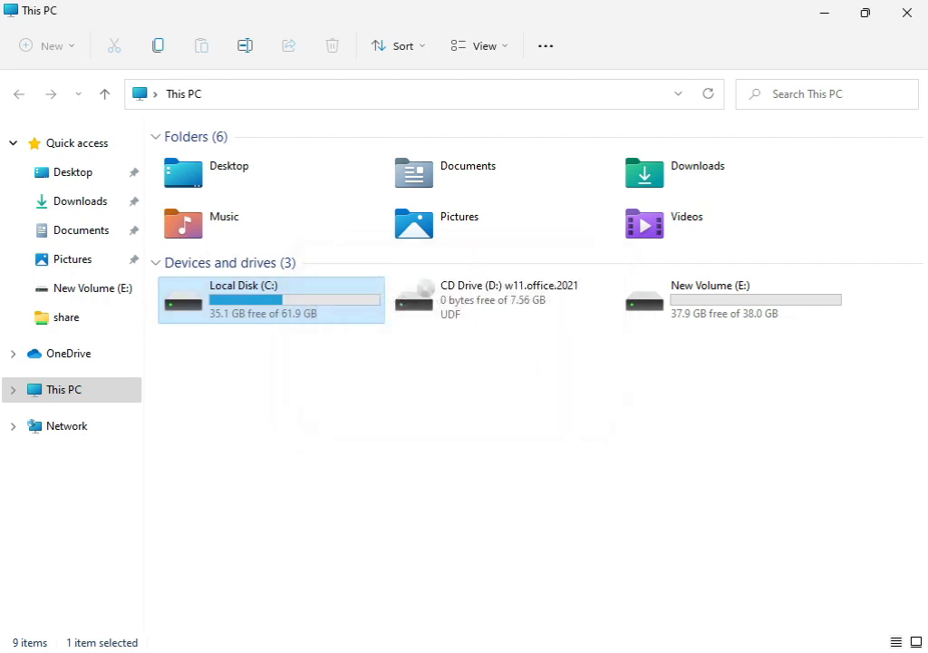
mouse_move(886, 64)
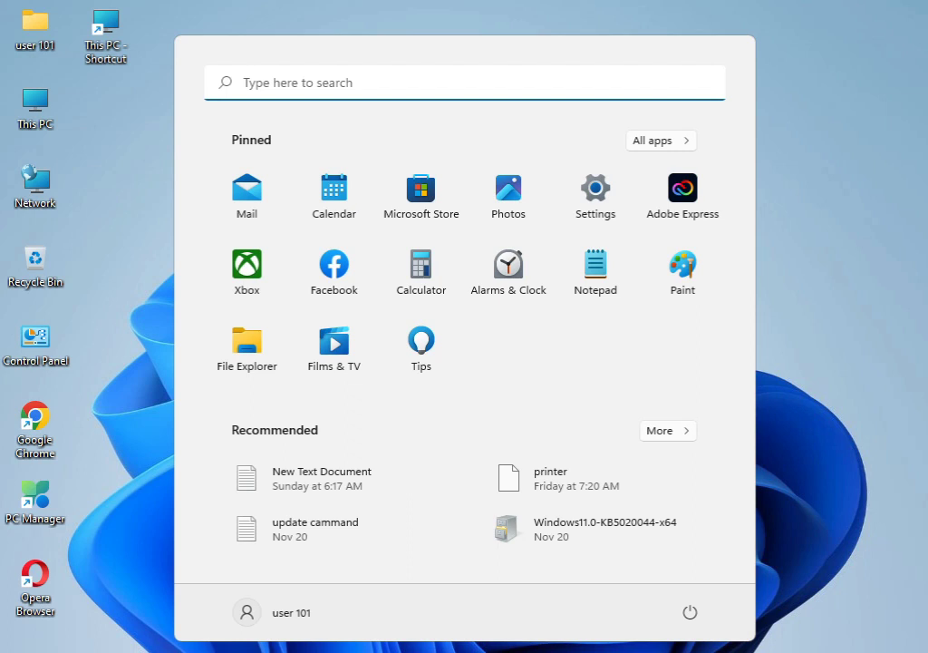
Search the Start menu for 'cmd' to find Command Prompt.
text(cmd)
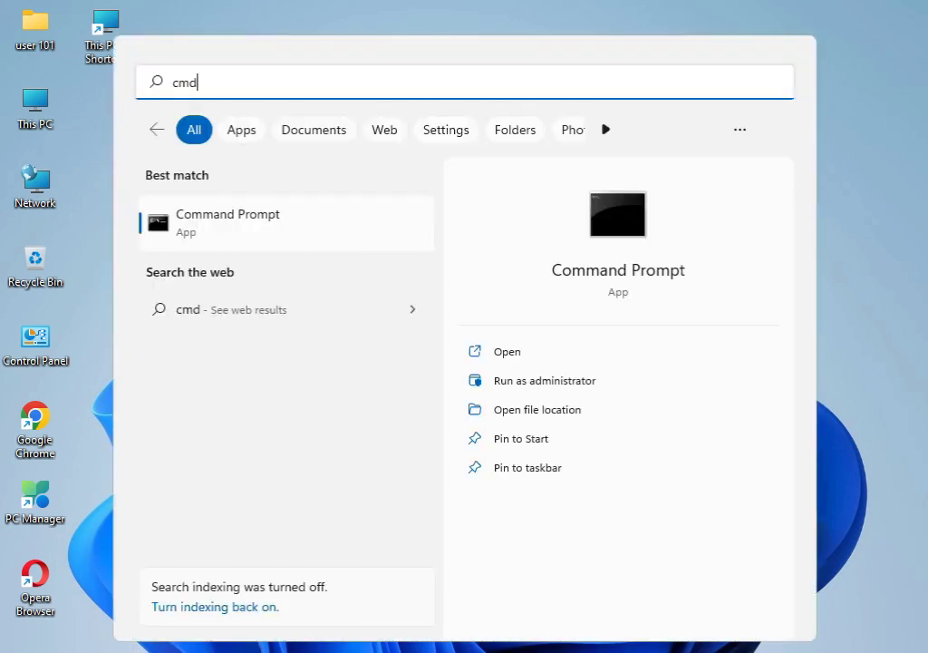
mouse_move(275, 234)
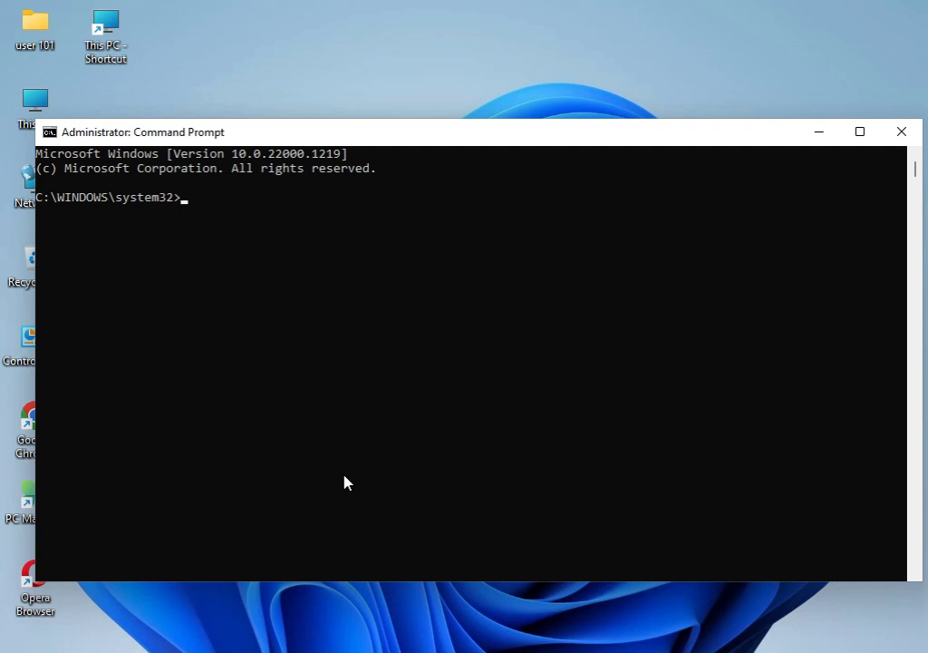
Enter 'sfc /scannow', correcting the typo, to start the system file scan.
text(sfc)
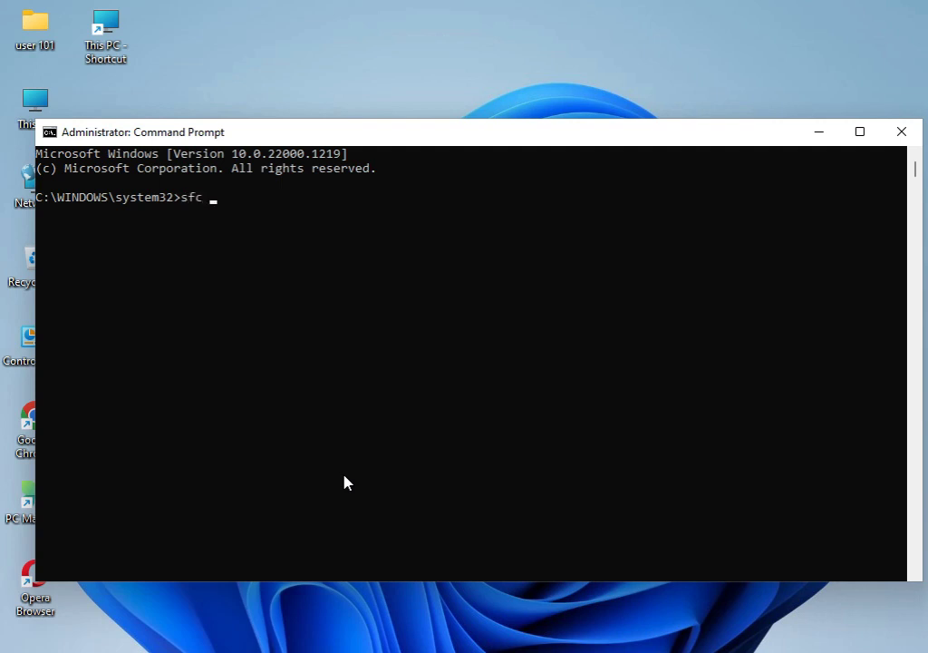
text(/c)
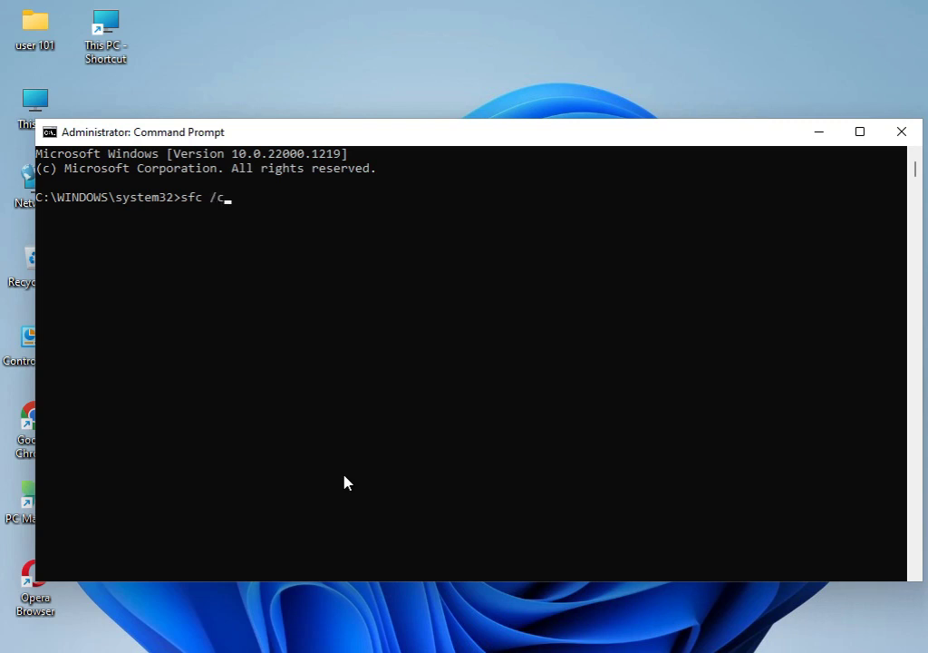
text(annow)
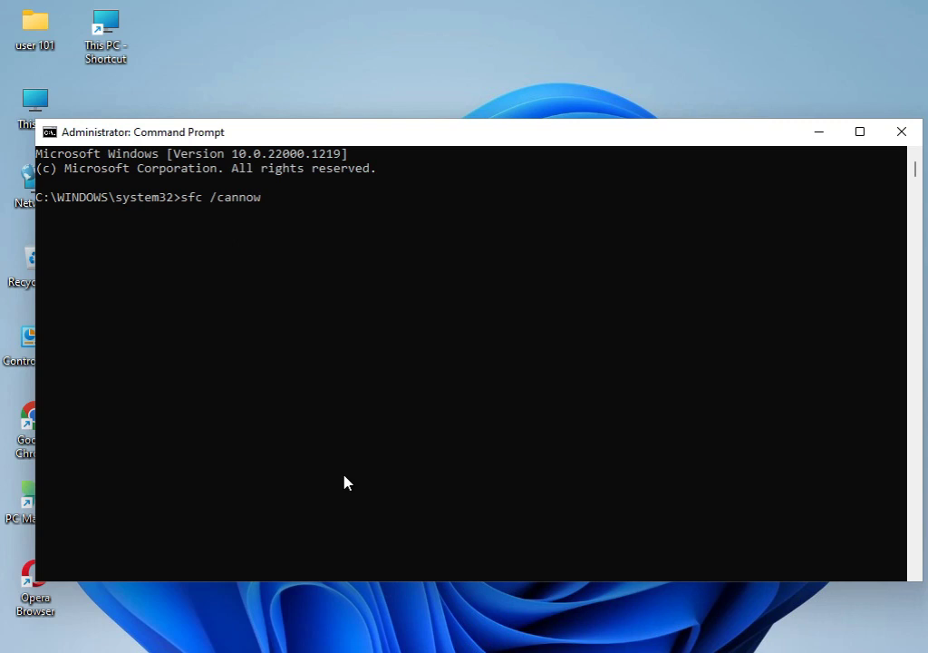
key(Backspace)
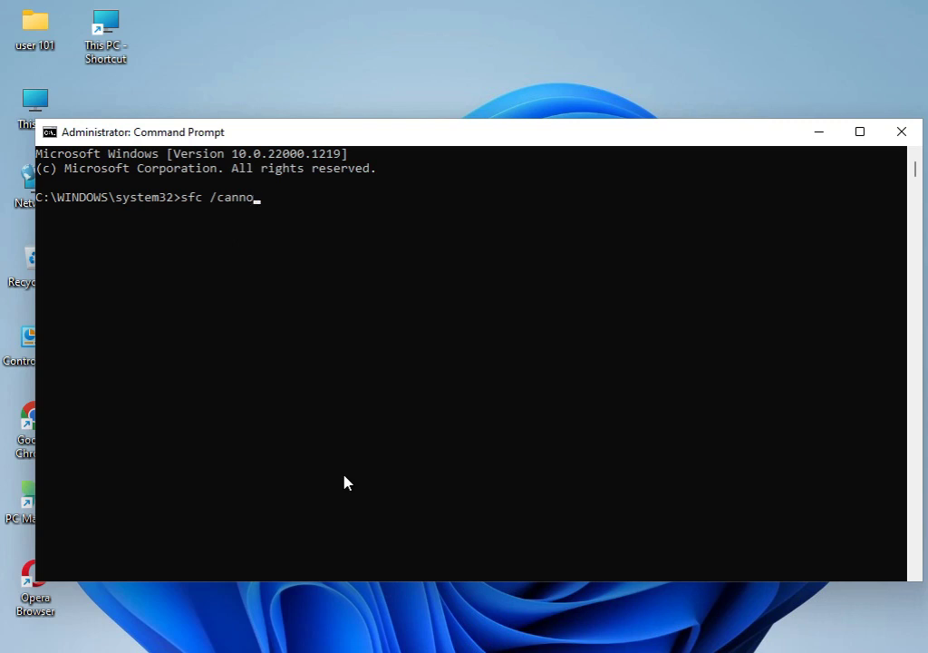
key(backspace)
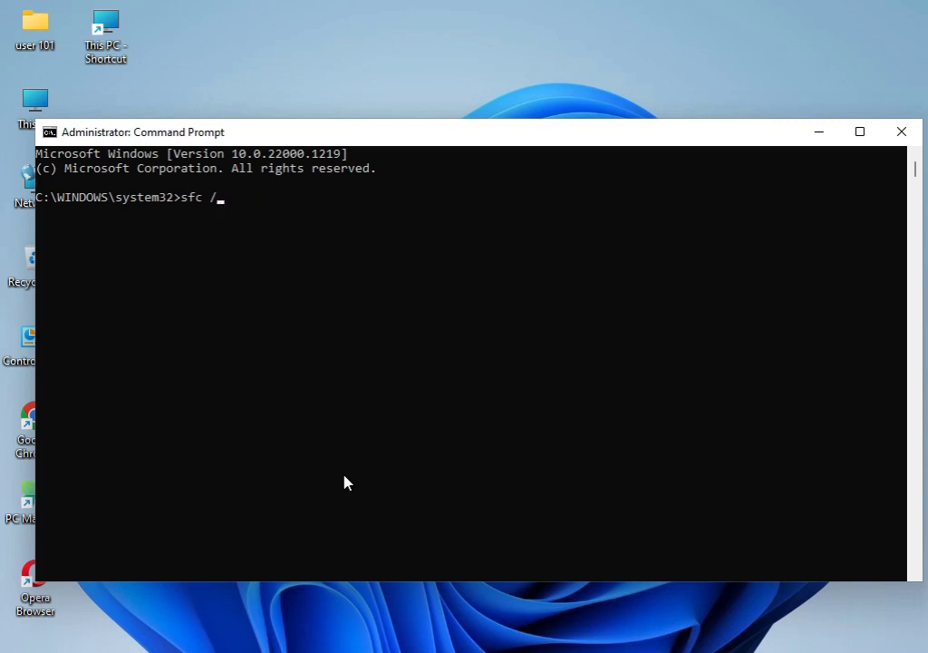
text(scannow)
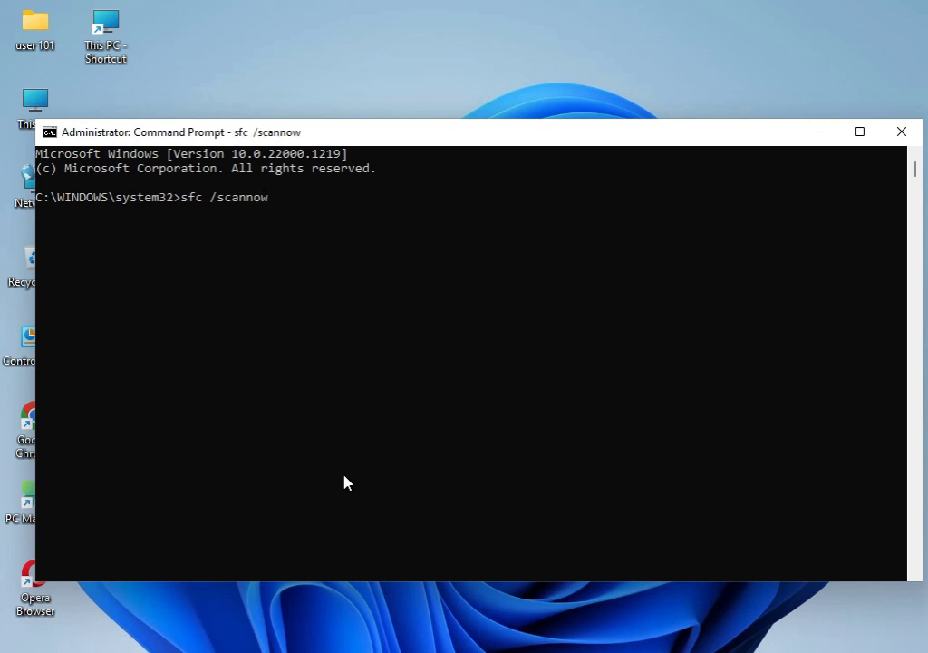
key(enter)
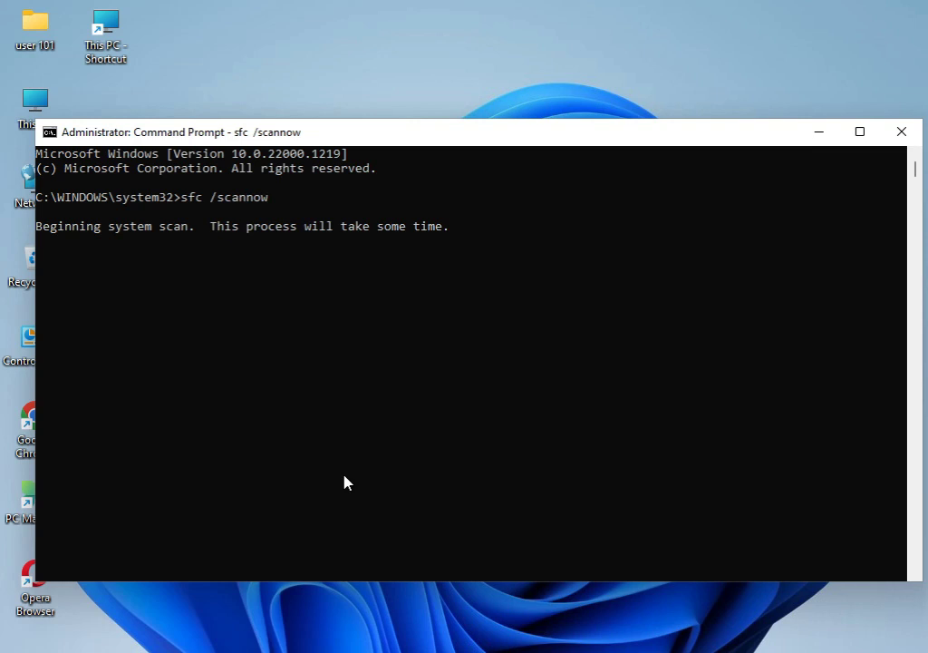
mouse_move(211, 206)
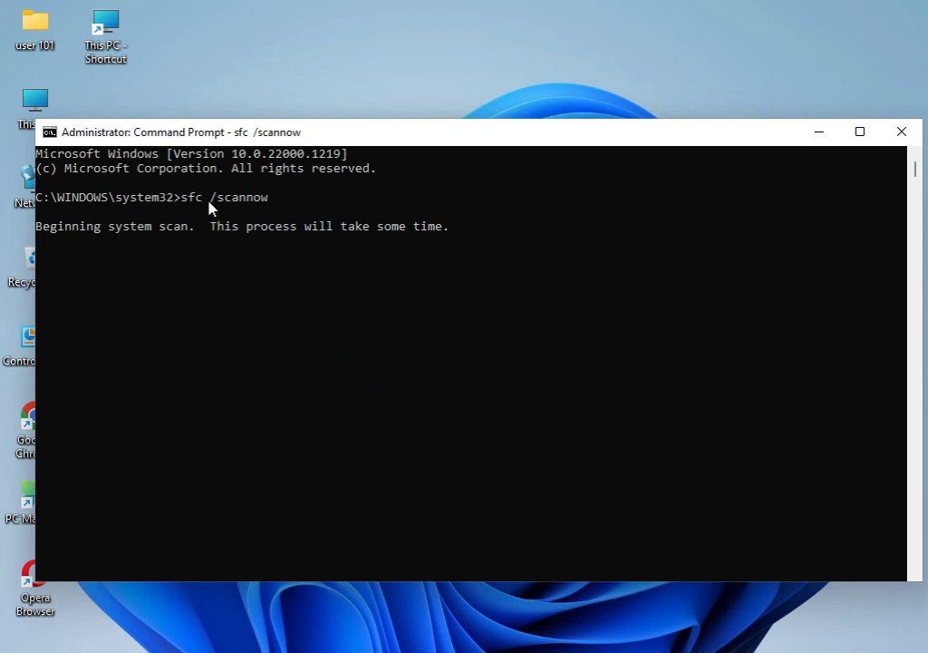
mouse_move(218, 263)
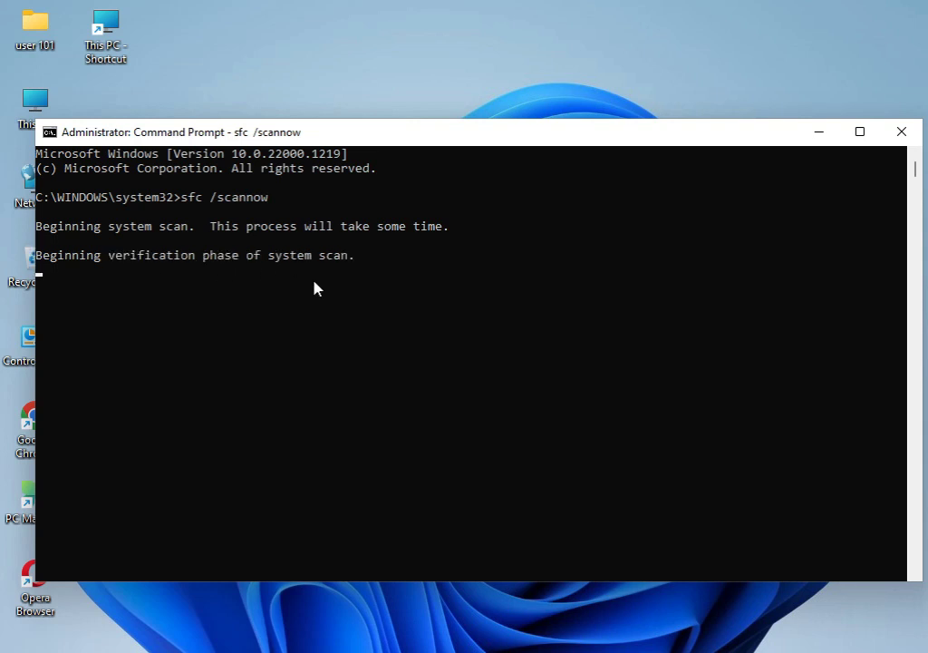
mouse_move(431, 445)
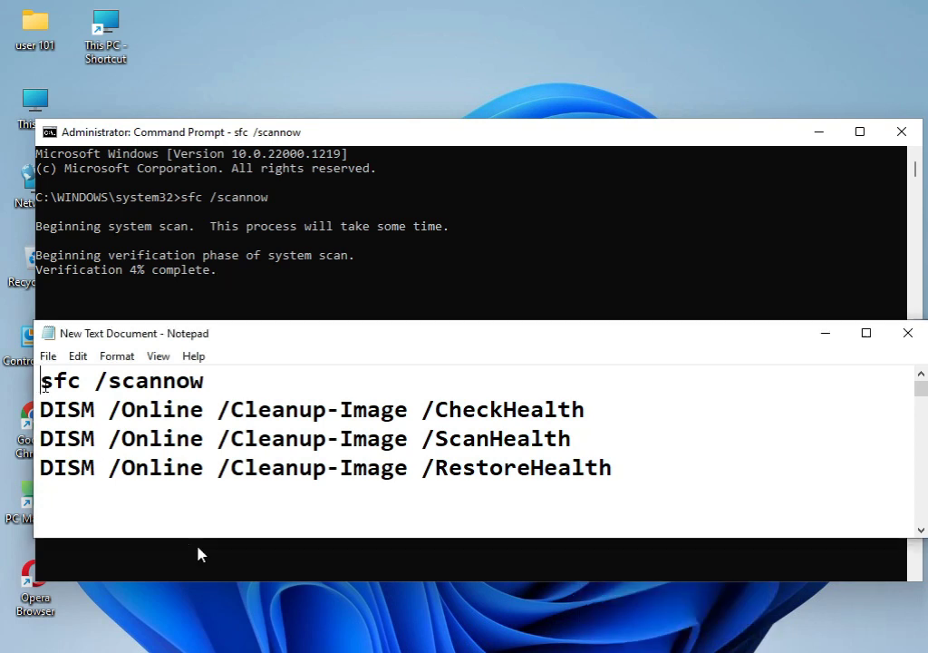
double_click(118, 381)
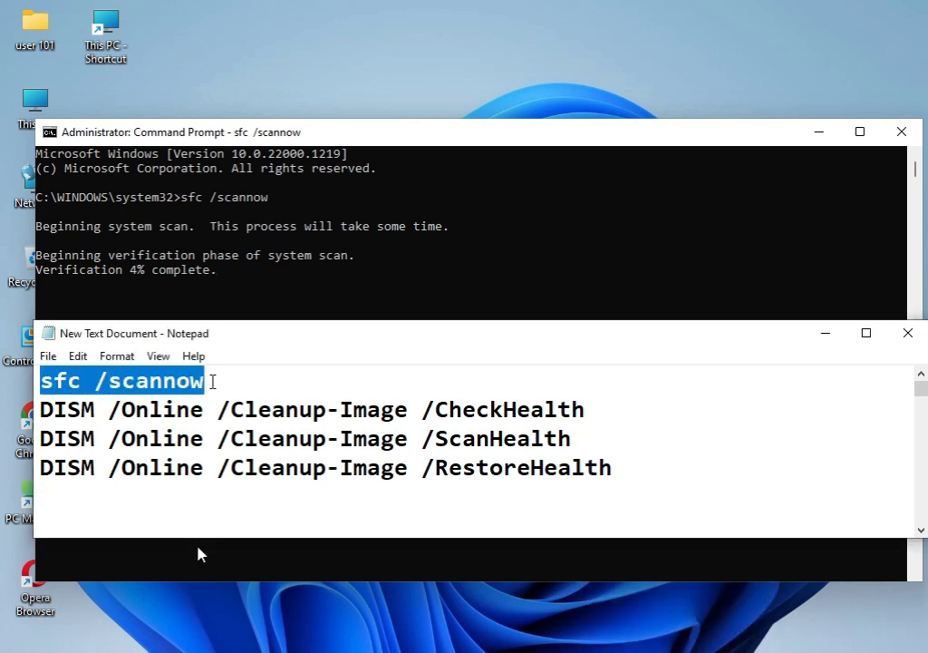
mouse_move(117, 288)
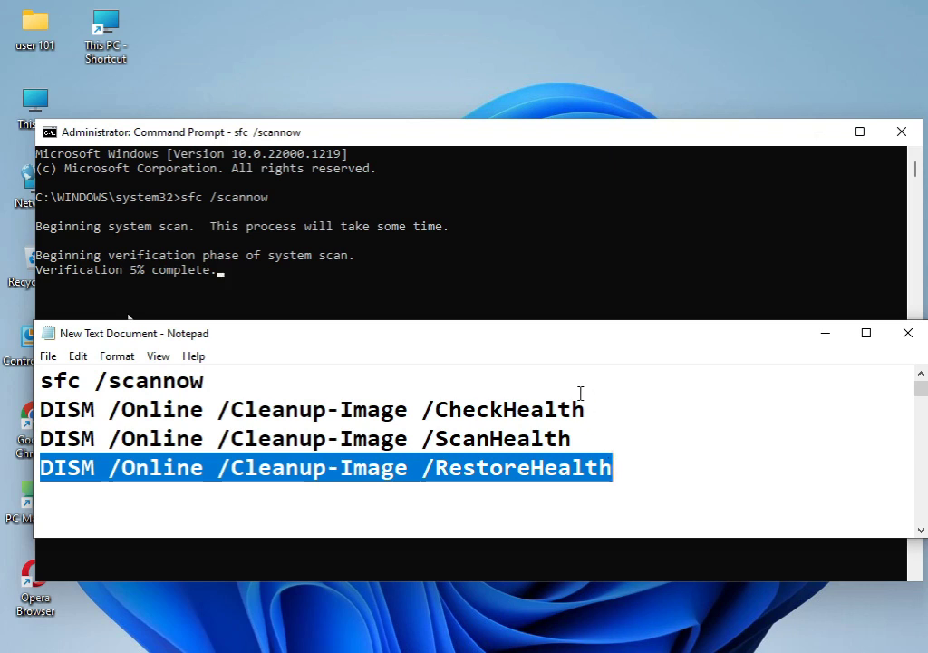
mouse_move(578, 366)
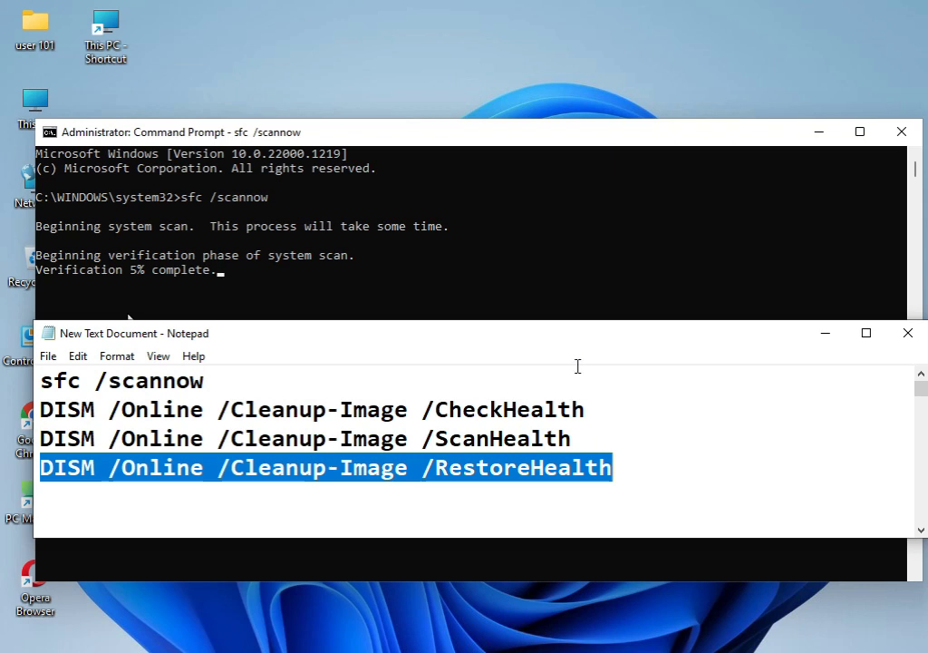